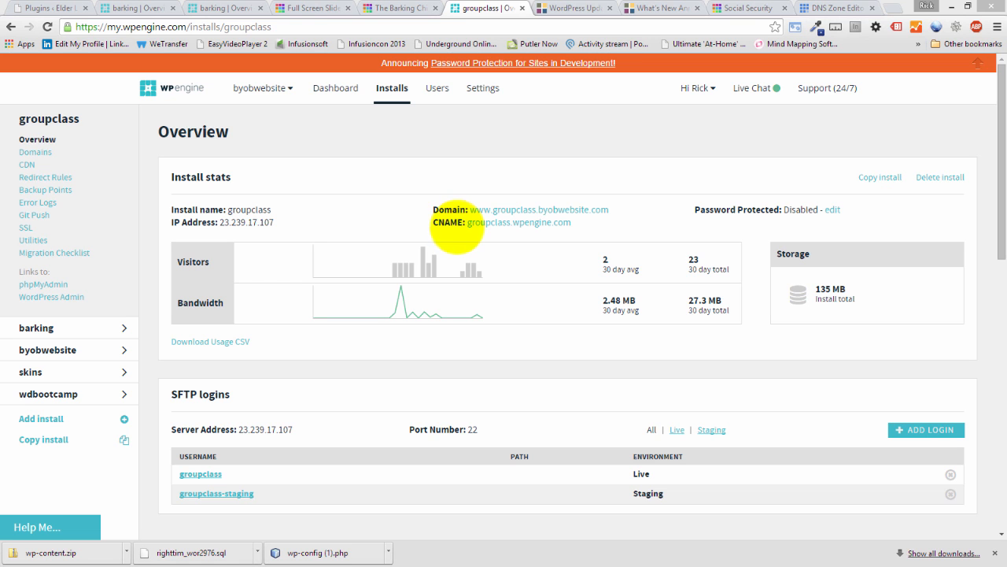
View the Barking Chihuahua Cafe website, then return to the barking install's Overview with its domain, stats and SFTP logins.
{"action": "scroll", "scroll_direction": "down", "scroll_amount": 3}
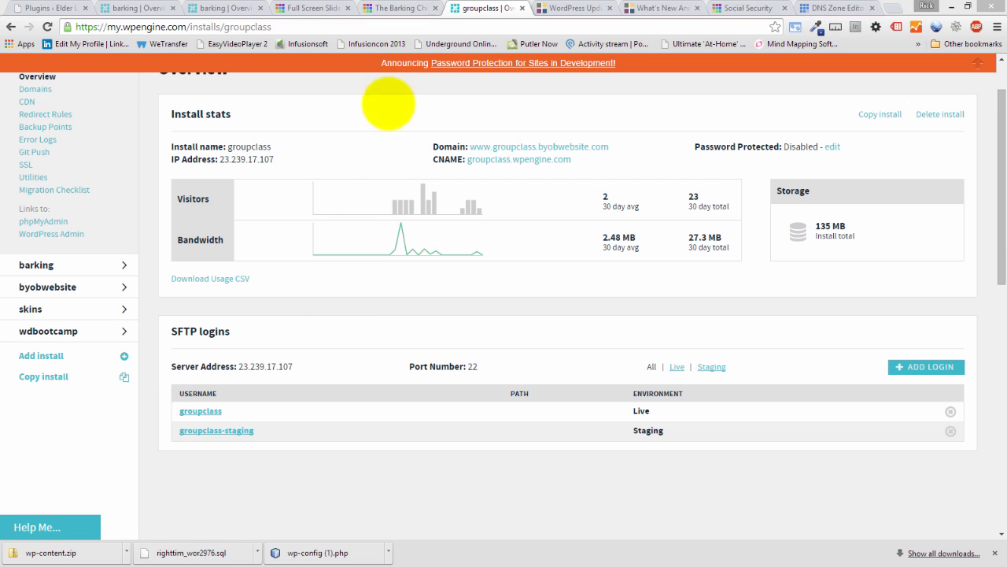
{"action": "left_click", "coordinate": [401, 8]}
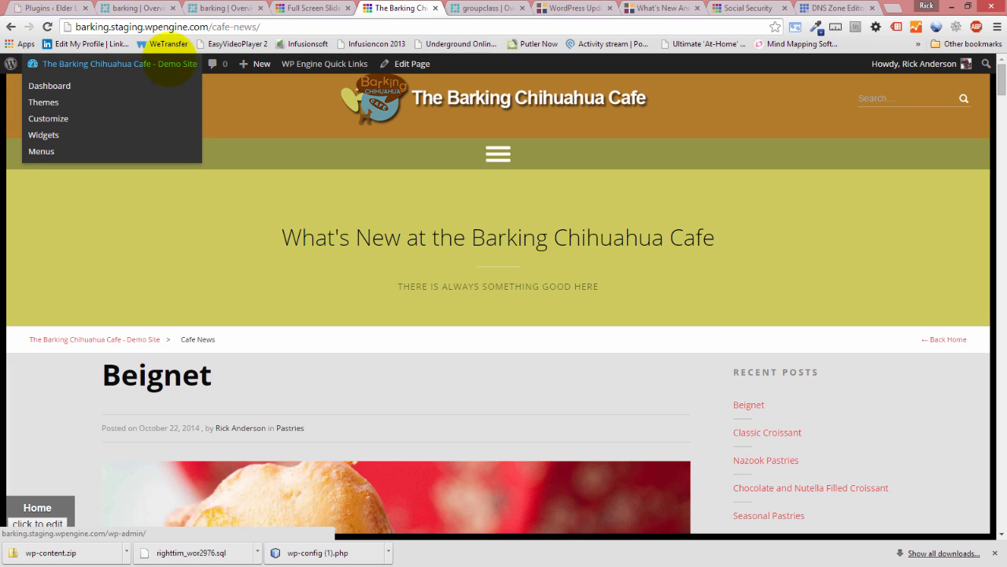
{"action": "left_click", "coordinate": [223, 6]}
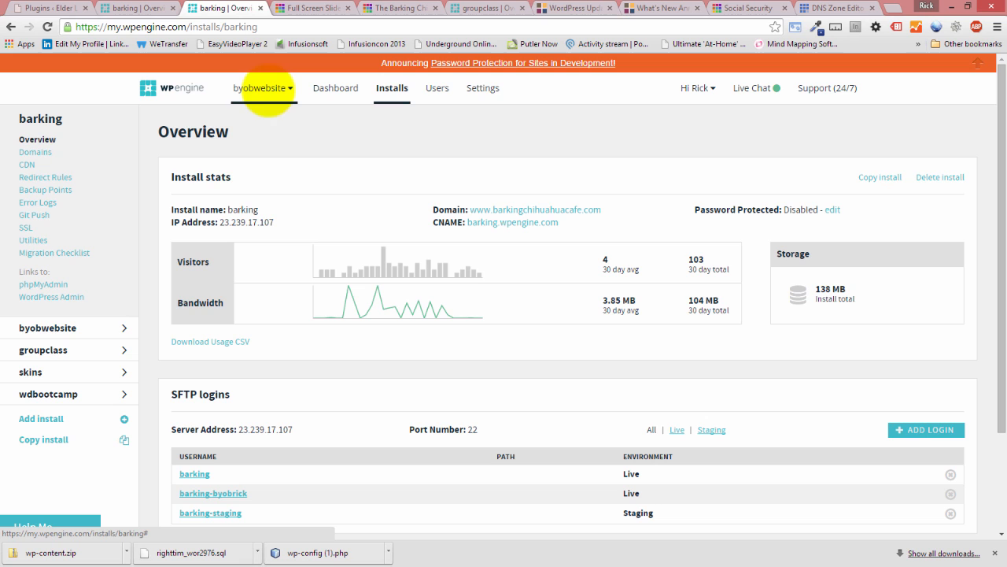
Show the byobwebsite install's Overview with its stats, 32.8 GB storage and SFTP logins.
{"action": "left_click", "coordinate": [47, 328]}
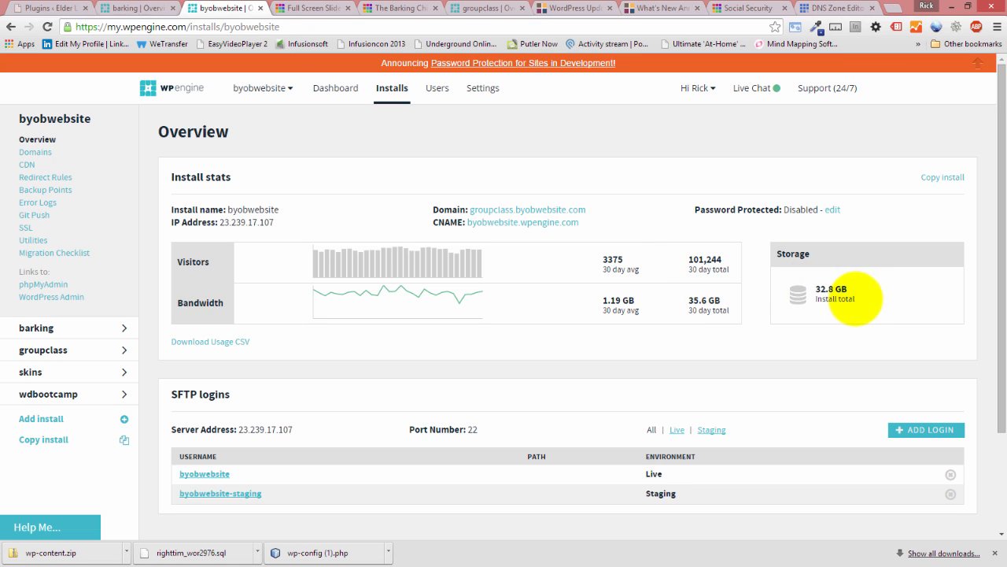
{"action": "mouse_move", "coordinate": [865, 305]}
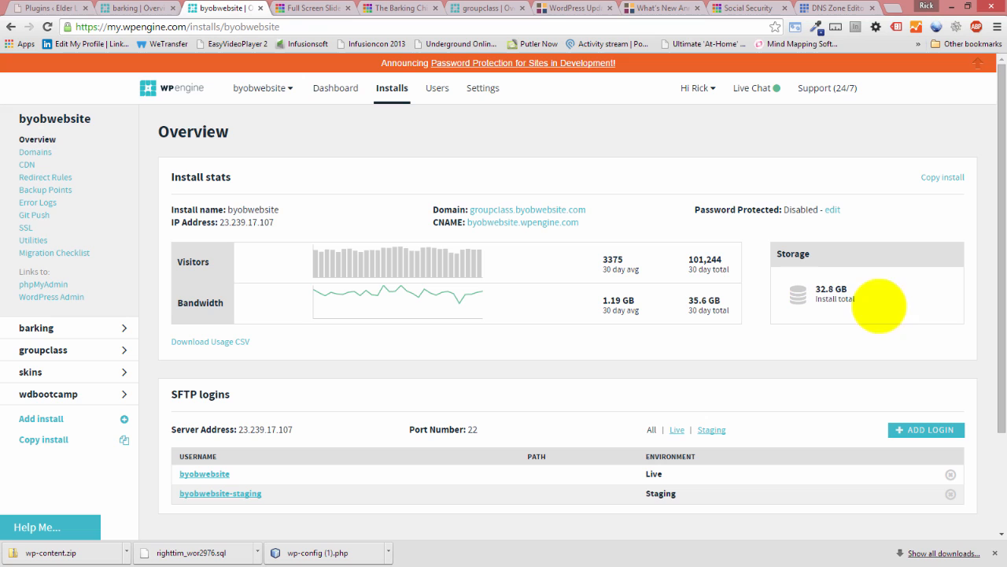
{"action": "mouse_move", "coordinate": [732, 302]}
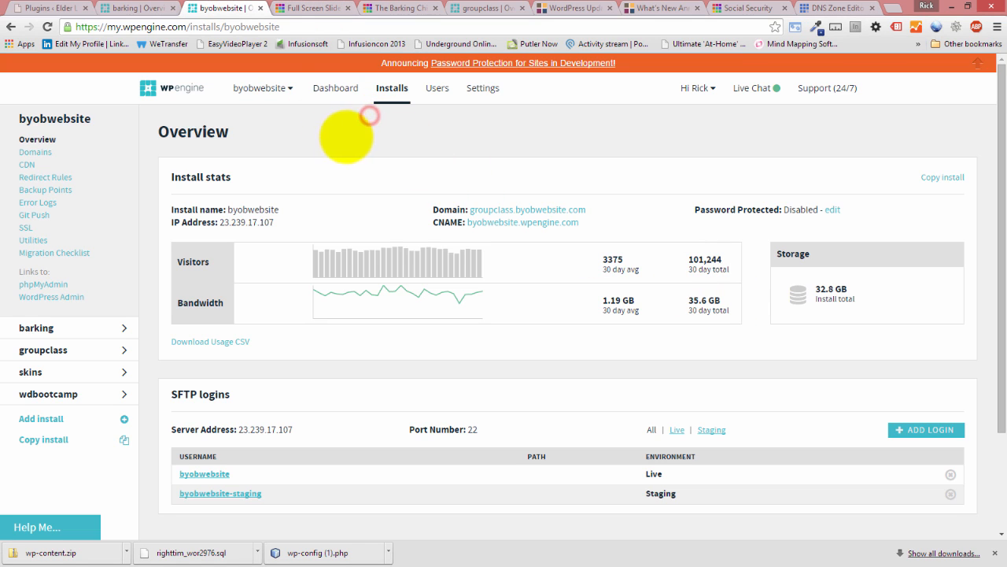
{"action": "scroll", "scroll_direction": "down", "scroll_amount": 3}
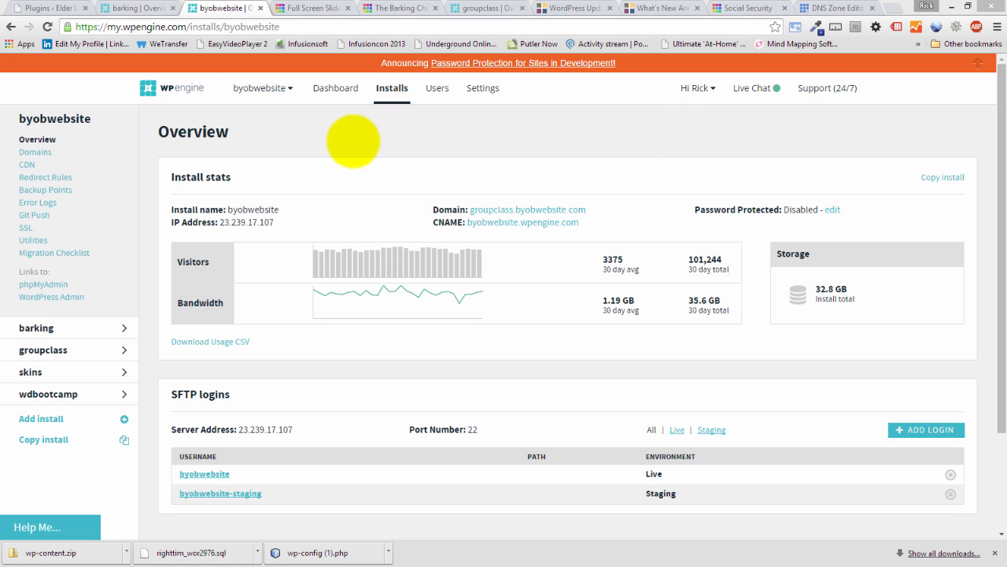
{"action": "left_click", "coordinate": [354, 146]}
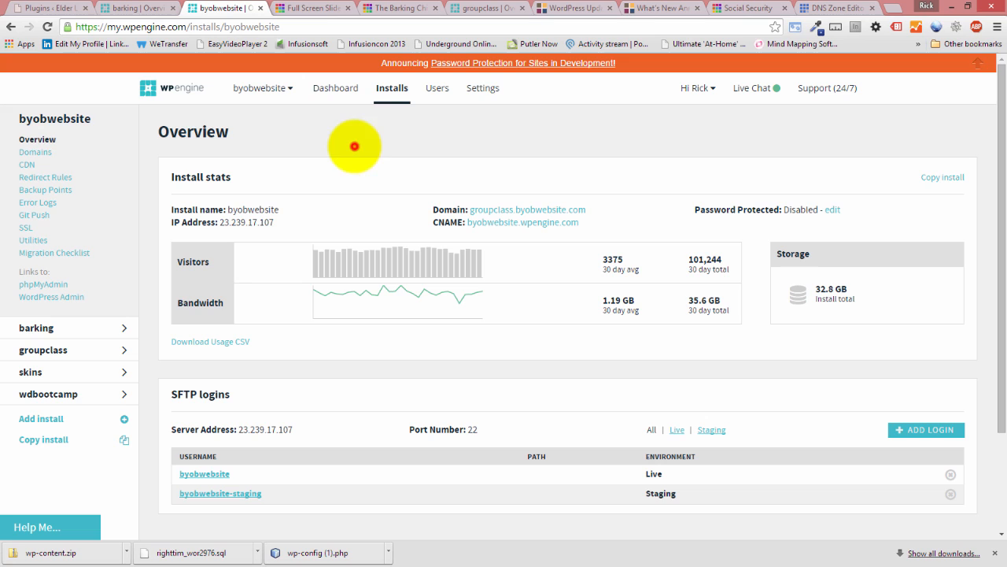
{"action": "mouse_move", "coordinate": [343, 164]}
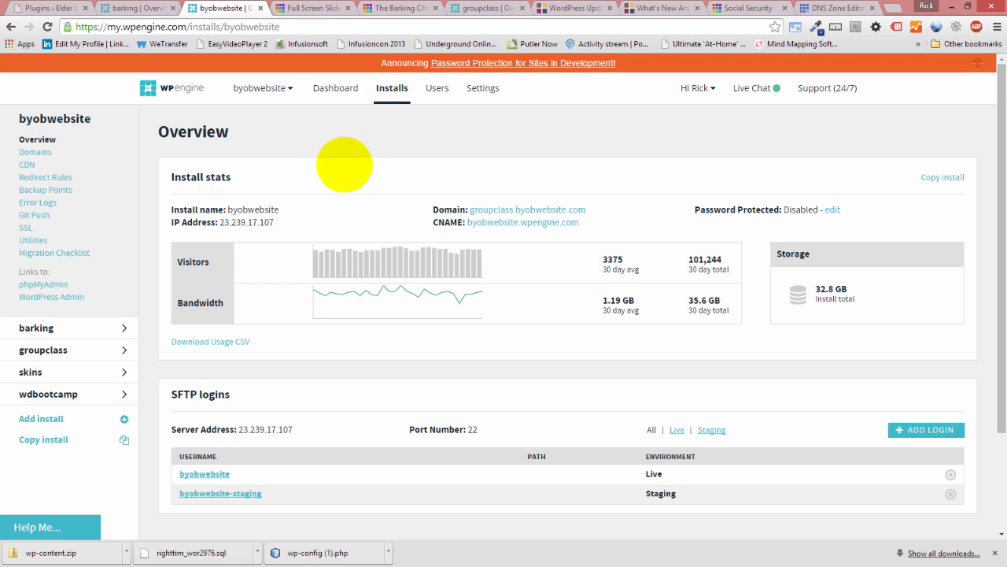
{"action": "mouse_move", "coordinate": [343, 170]}
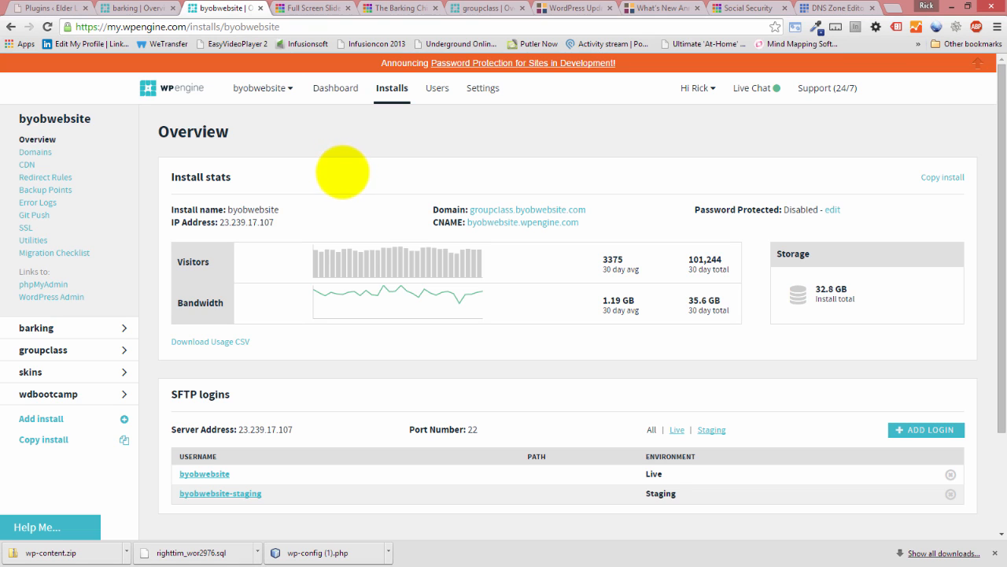
{"action": "mouse_move", "coordinate": [339, 170]}
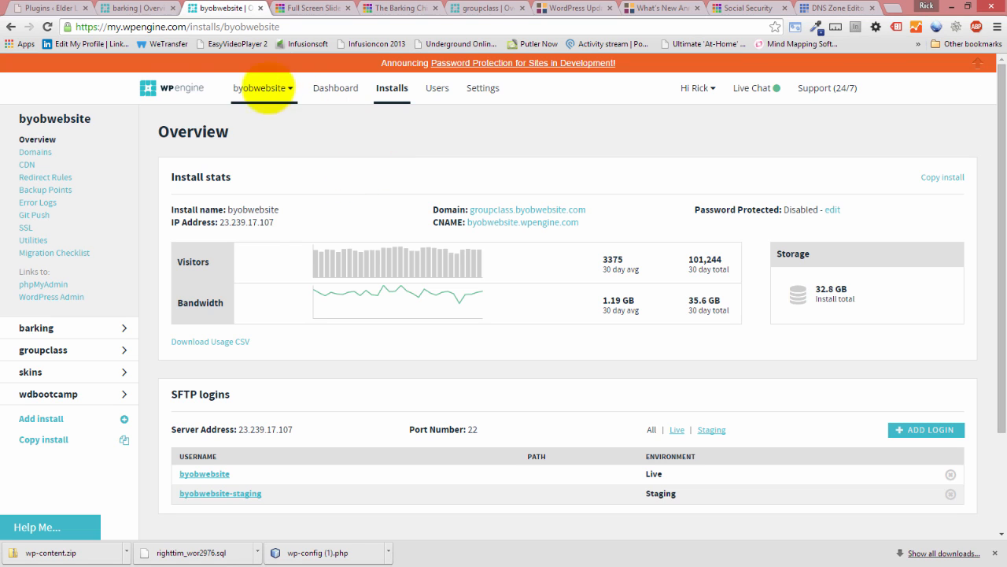
{"action": "left_click", "coordinate": [335, 89]}
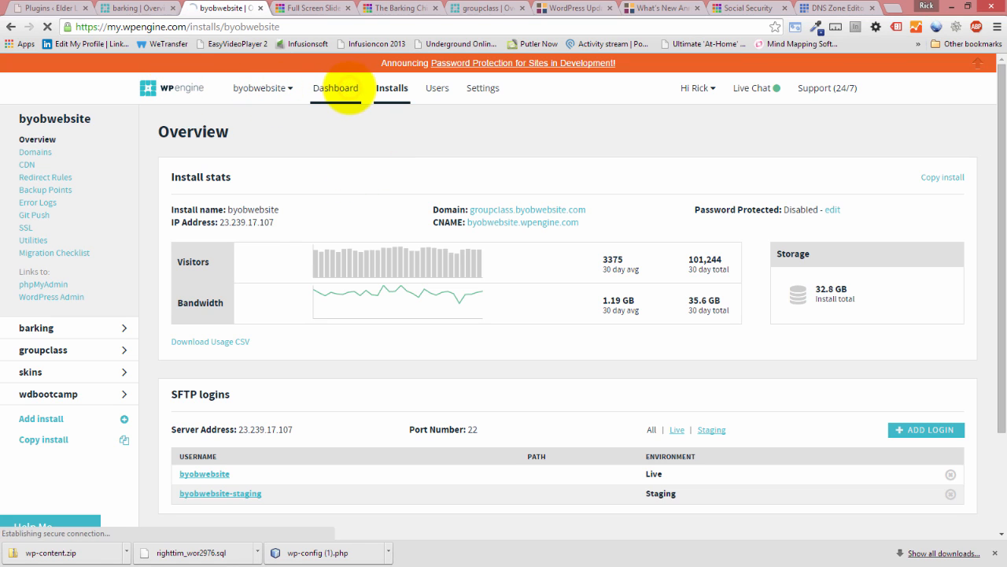
Show the account Dashboard listing all five installs and the Professional plan usage with overage charges.
{"action": "left_click", "coordinate": [337, 88]}
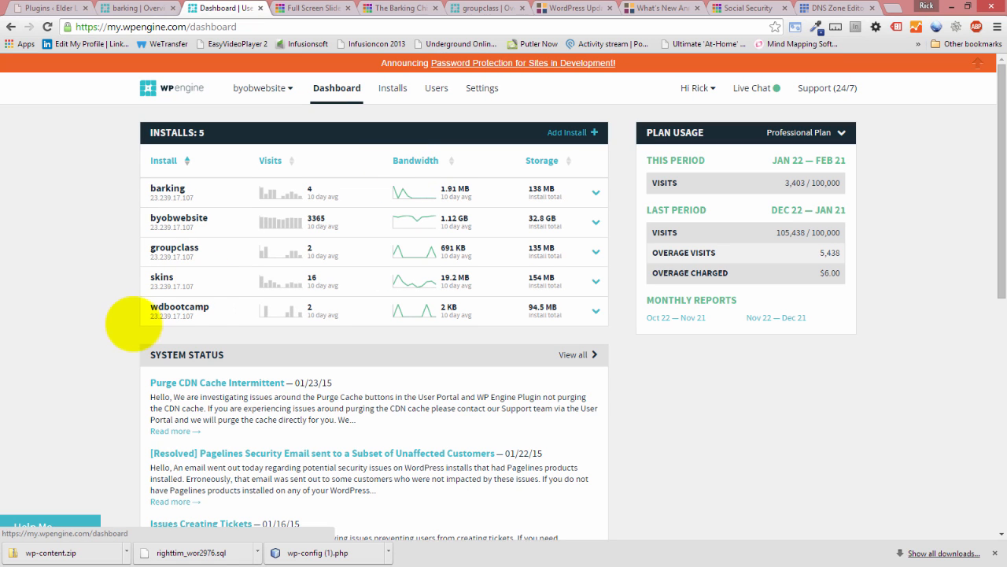
{"action": "mouse_move", "coordinate": [864, 234]}
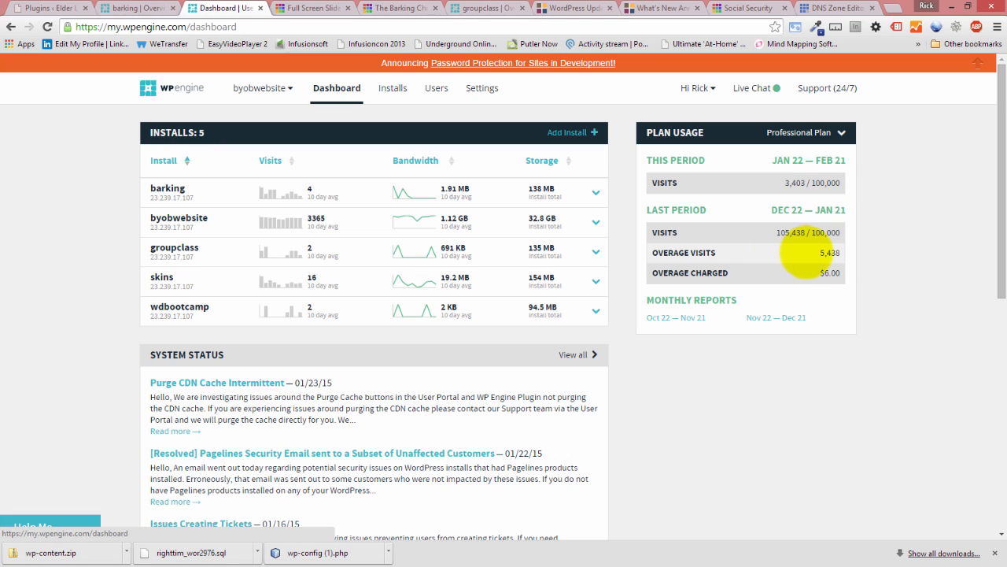
{"action": "mouse_move", "coordinate": [888, 246]}
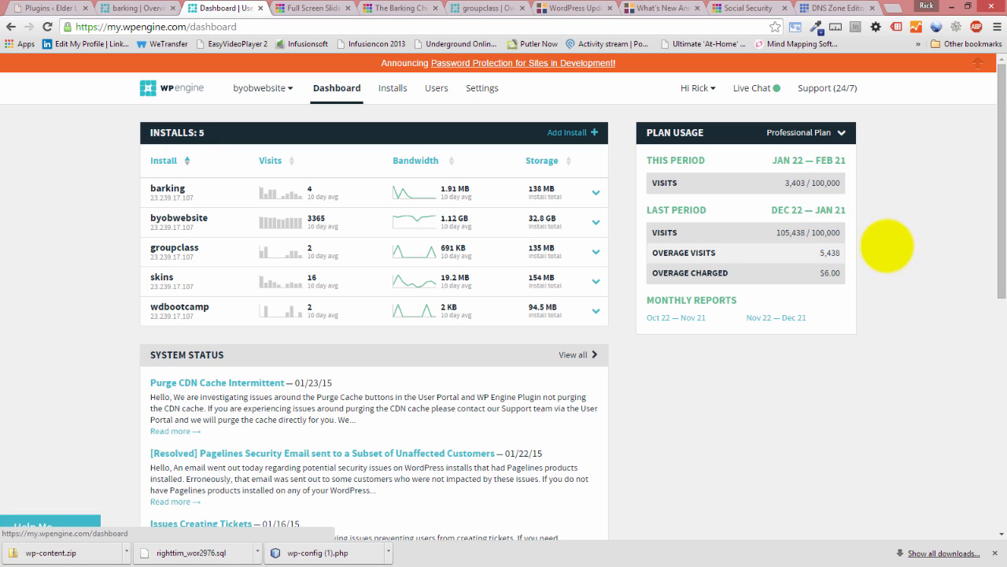
{"action": "mouse_move", "coordinate": [894, 260]}
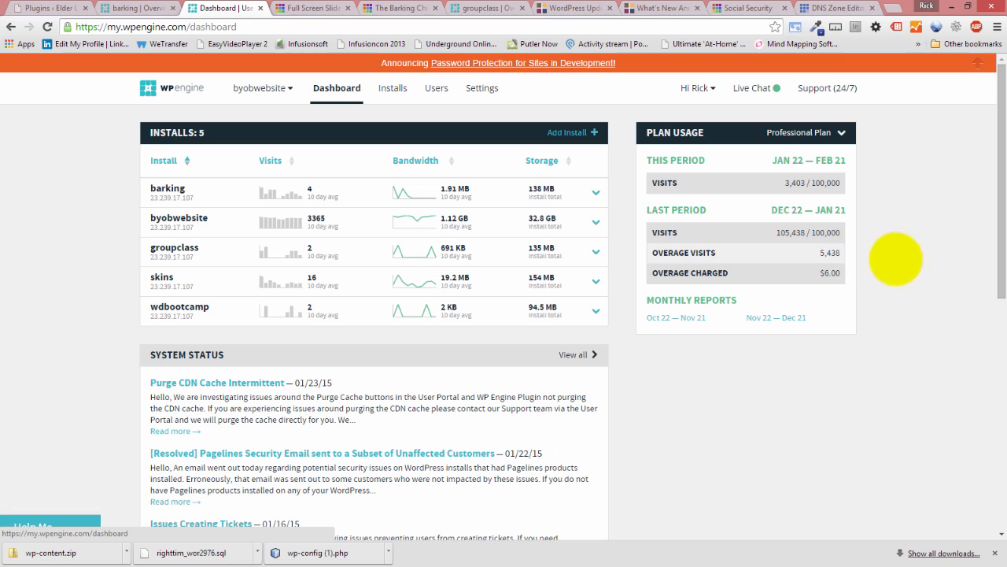